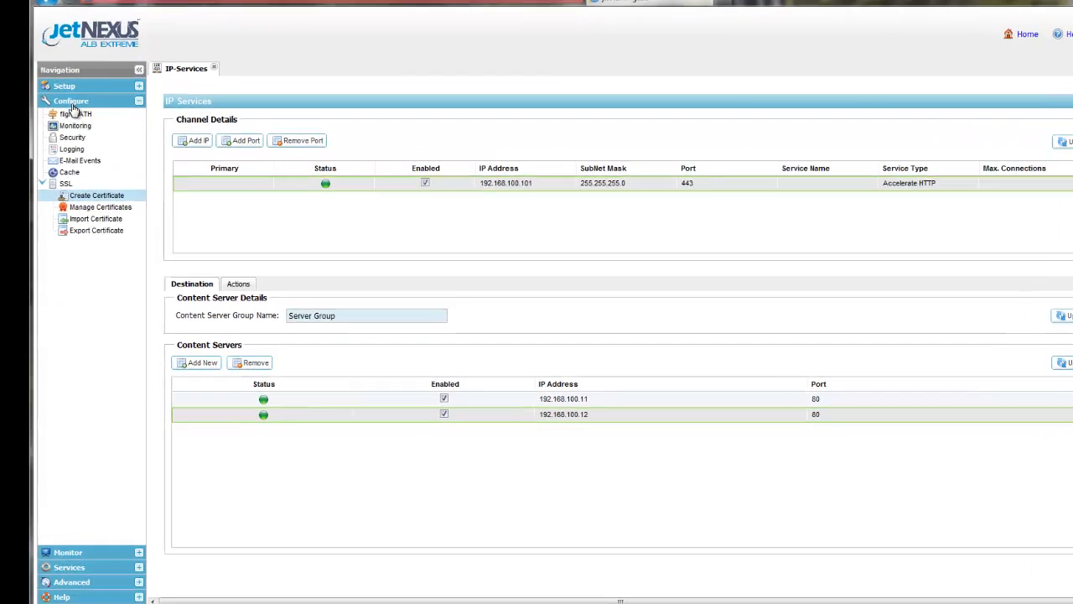
# Start a new certificate named jndemo
pyautogui.click(97, 195)
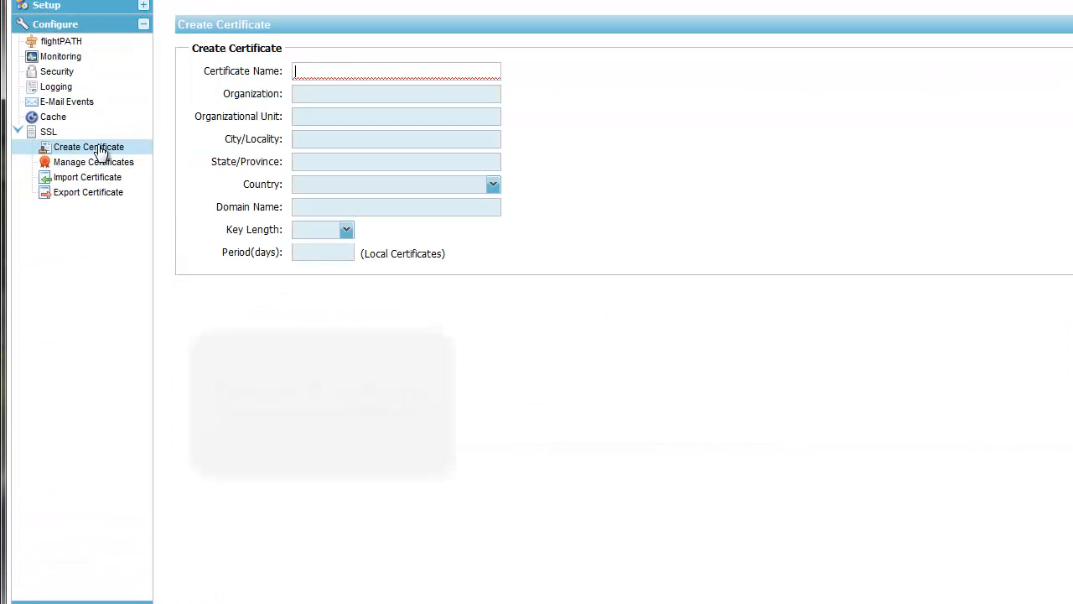
pyautogui.write('j')
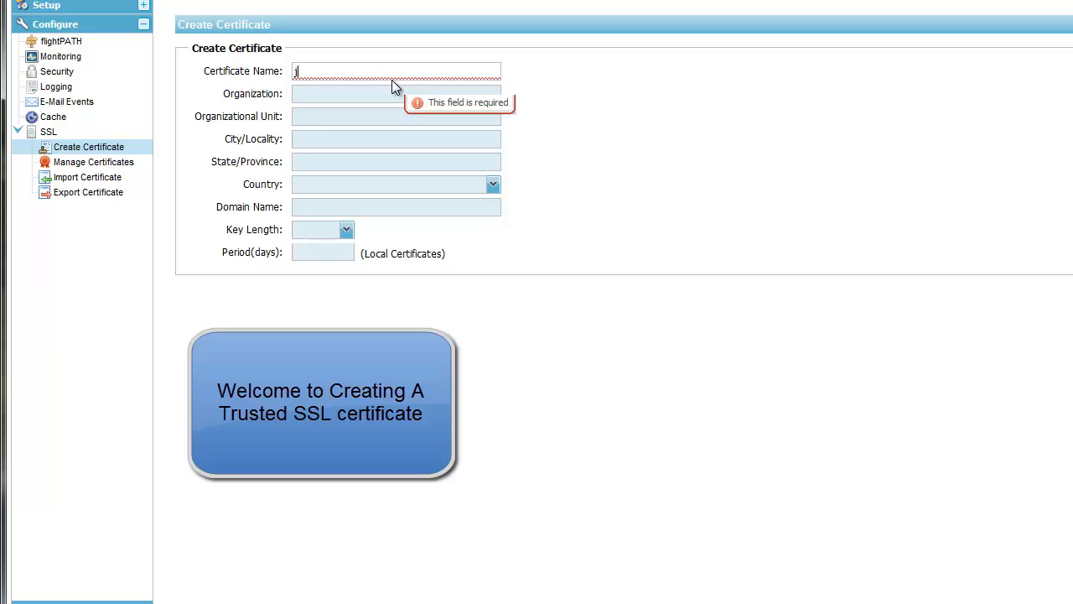
pyautogui.write('ndemo')
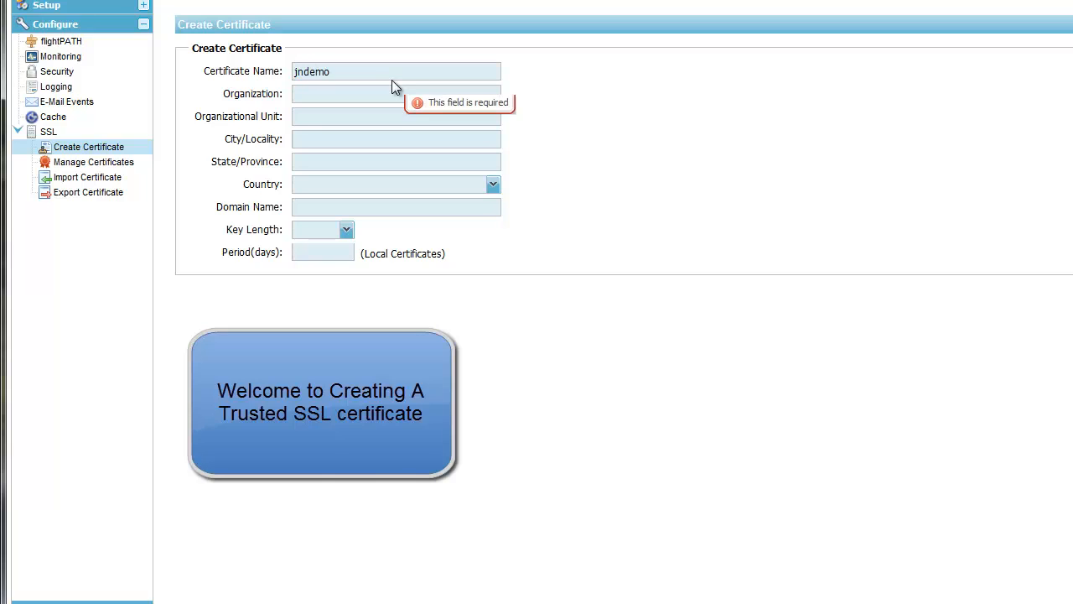
# Enter organization jetNEXUS Solutions Ltd, unit Pre-Sales, city Maidenhead and state Berkshire
pyautogui.click(396, 93)
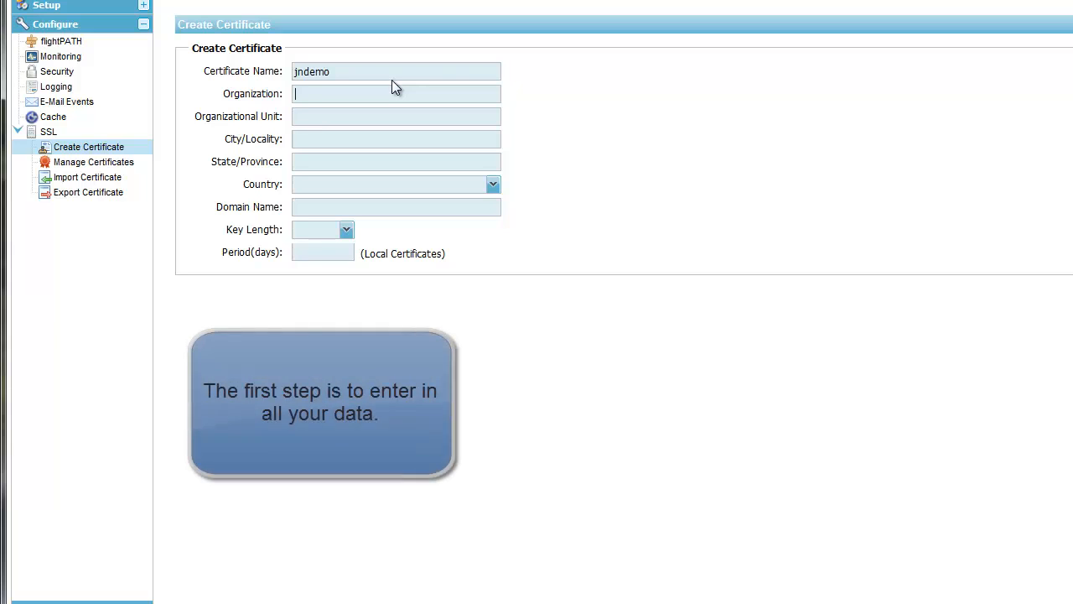
pyautogui.write('jetNEXUS')
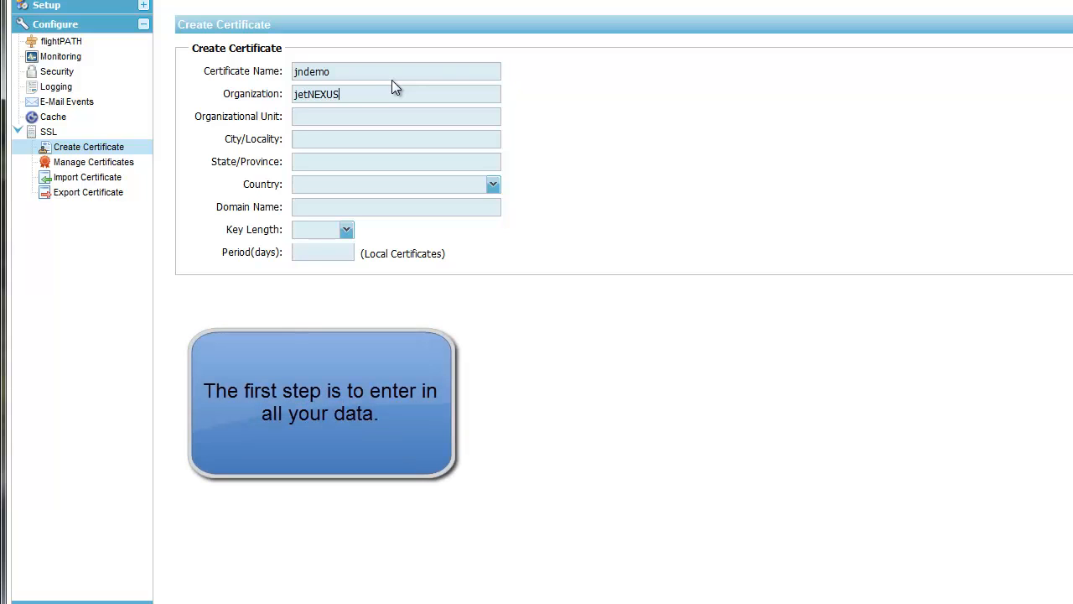
pyautogui.write('Solutions')
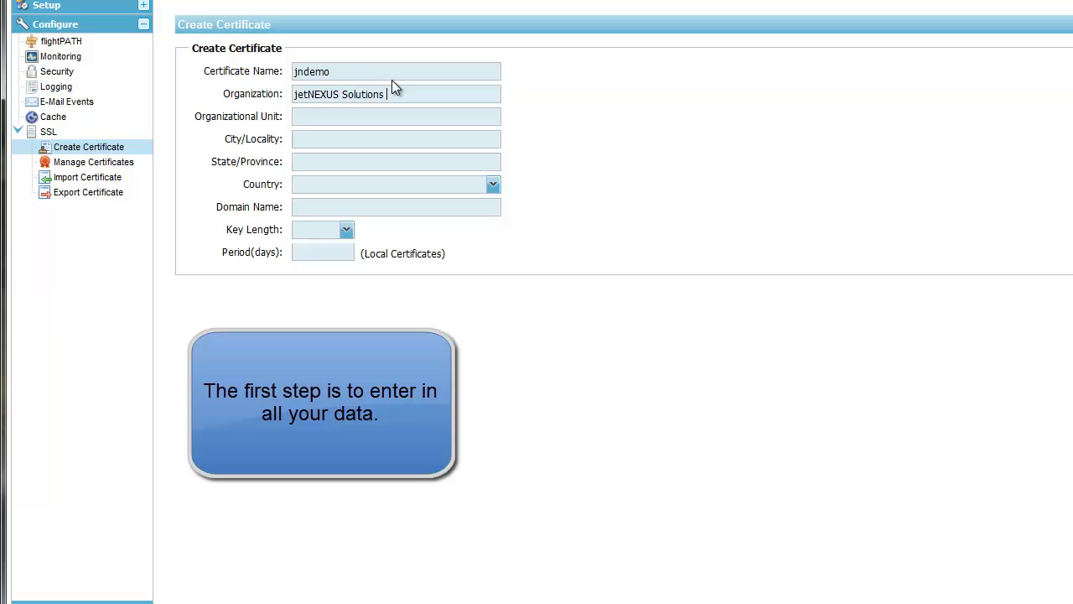
pyautogui.write('Ltd')
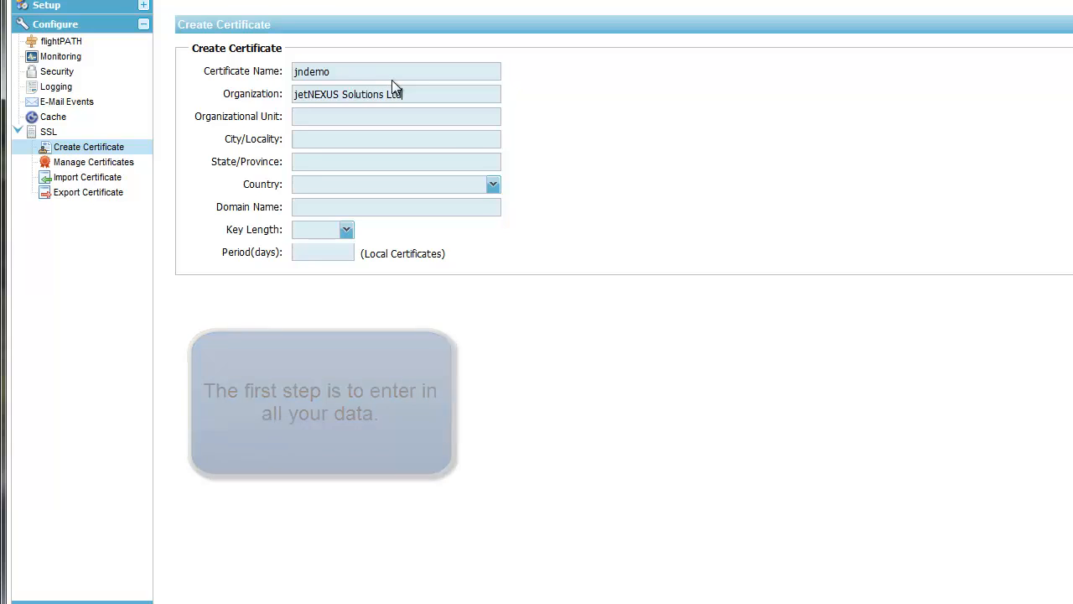
pyautogui.write('Pre-Sales')
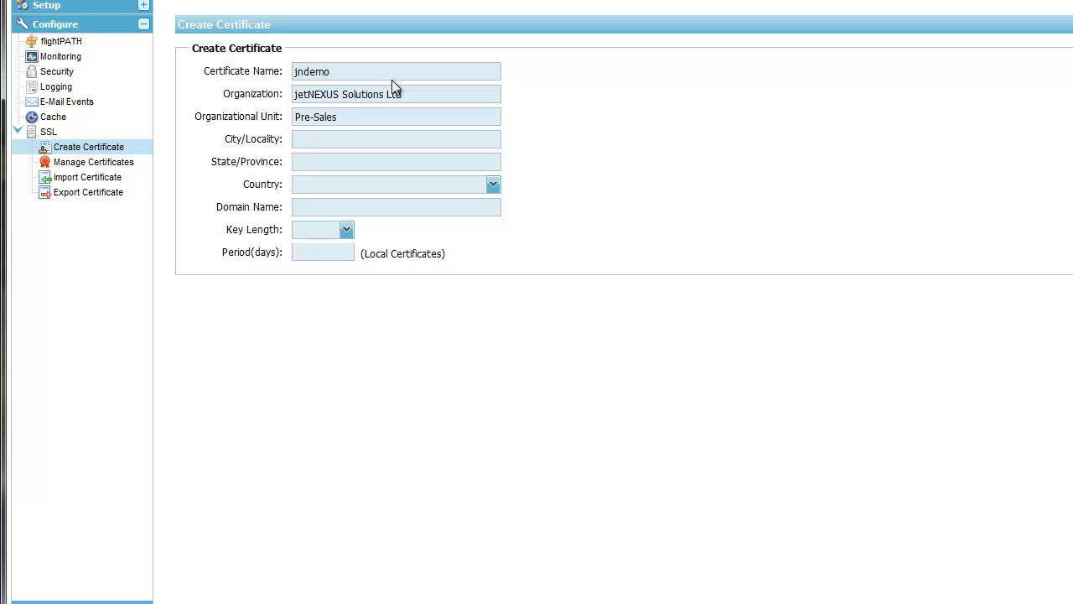
pyautogui.write('Maidenhead')
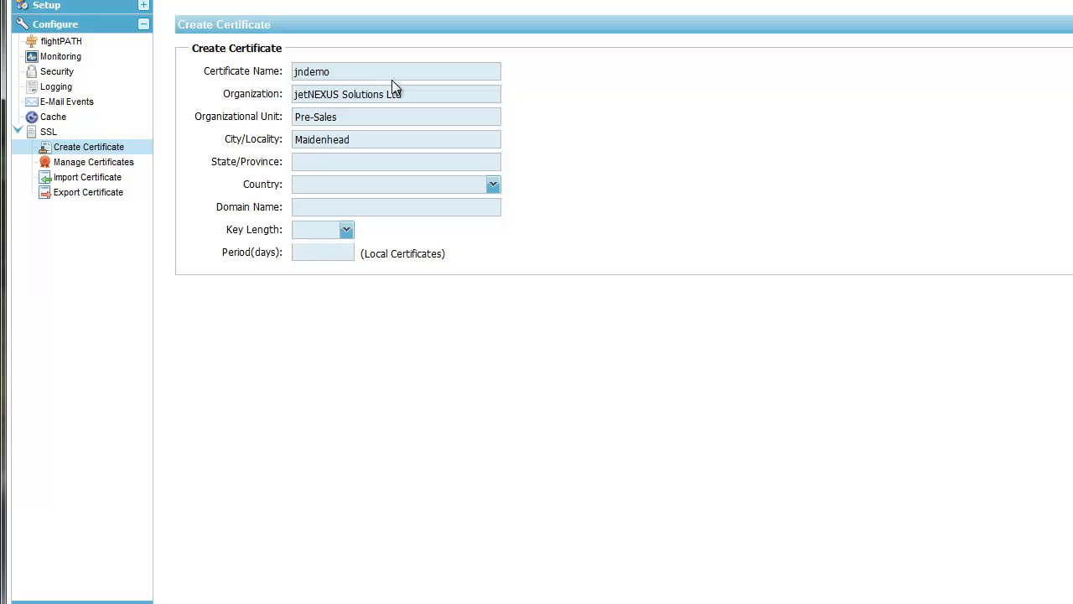
pyautogui.write('Berkshire')
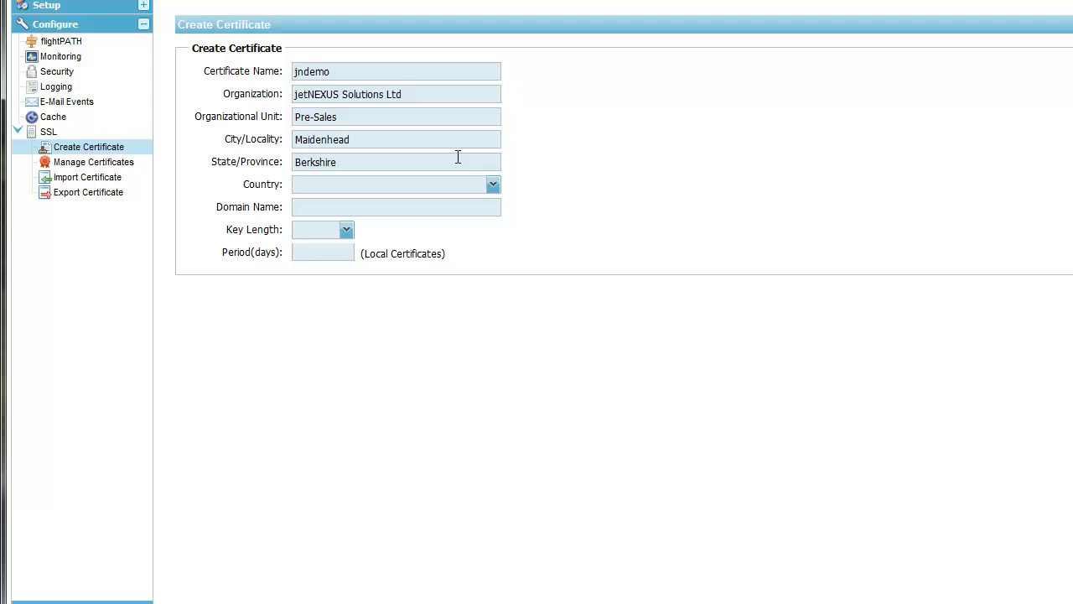
# Choose UK United Kingdom as the certificate's country
pyautogui.click(493, 183)
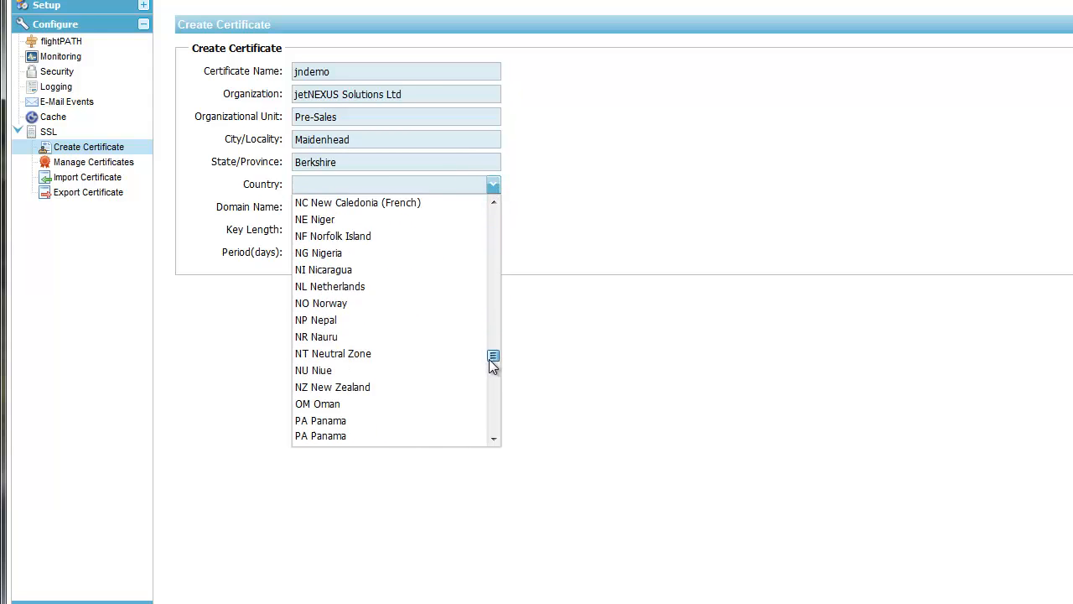
pyautogui.scroll(-3)
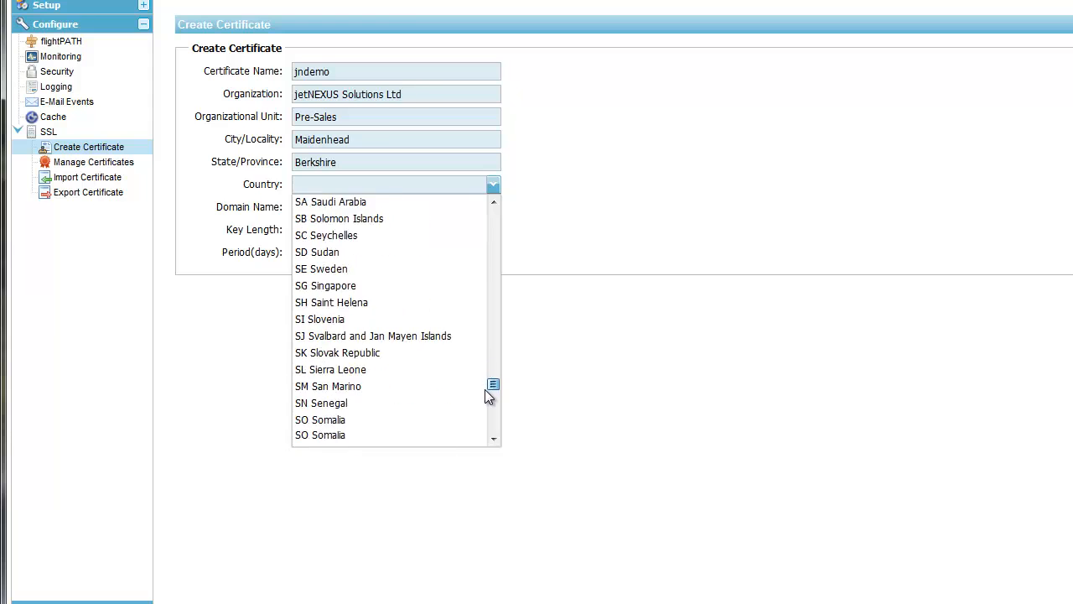
pyautogui.scroll(-3)
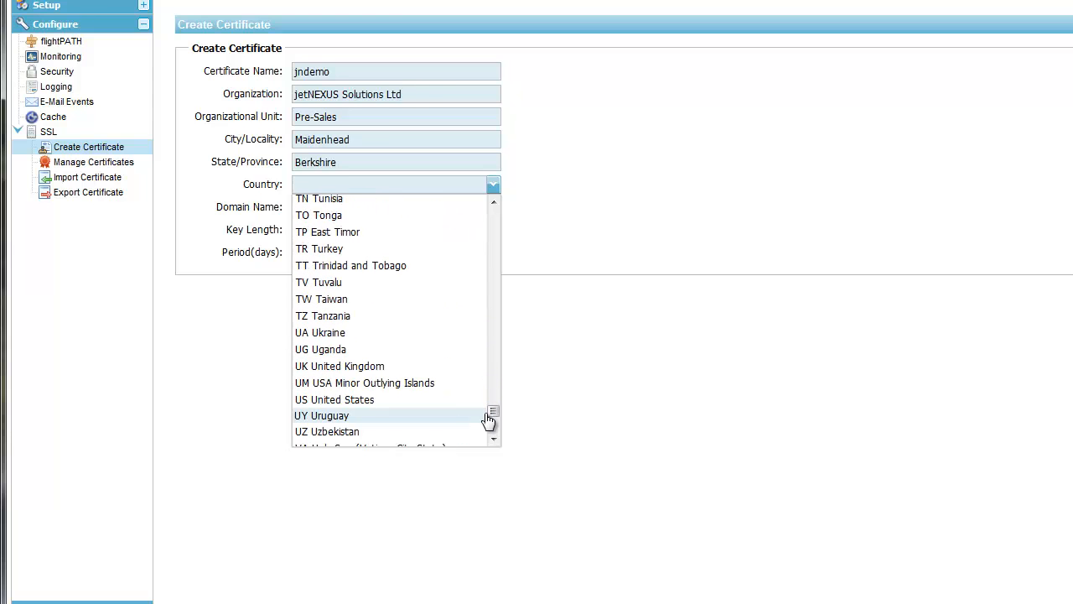
pyautogui.click(338, 366)
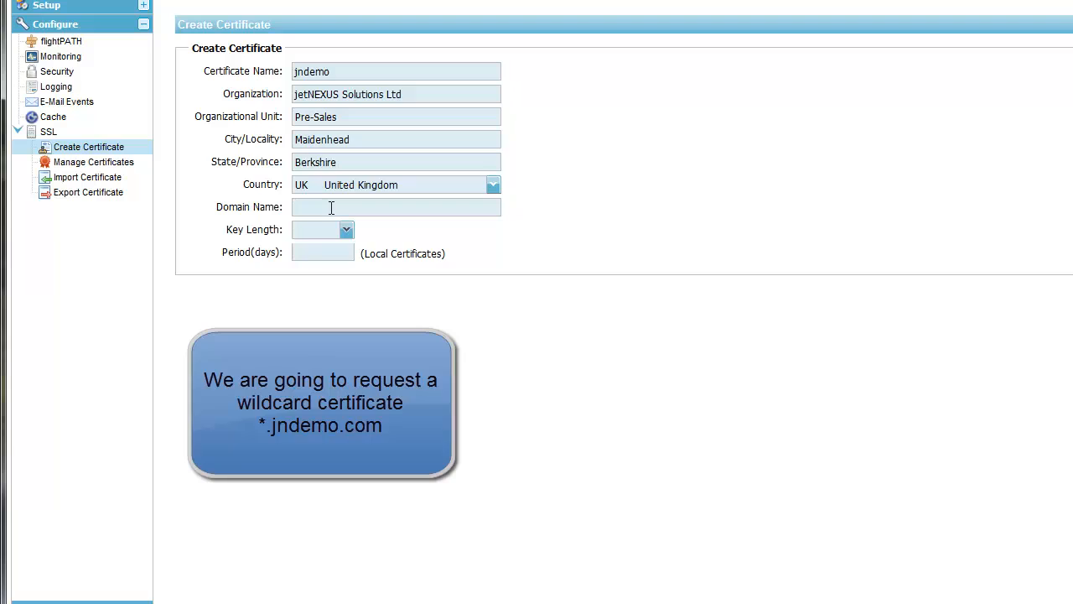
# Enter domain name *.jndemo.com and select a 2048-bit key length
pyautogui.write('*')
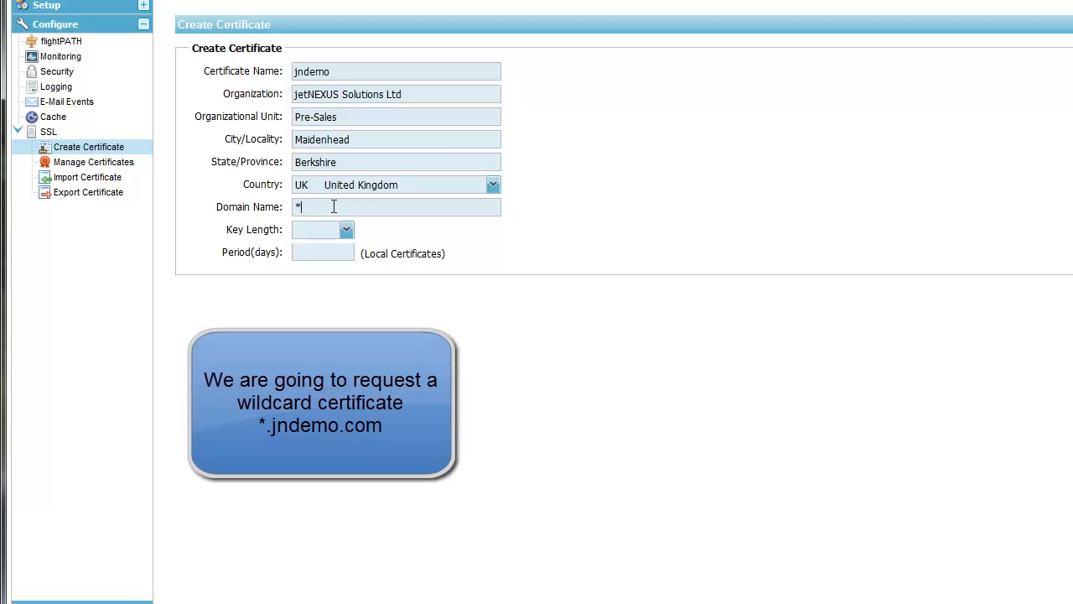
pyautogui.write('.jndemo.com')
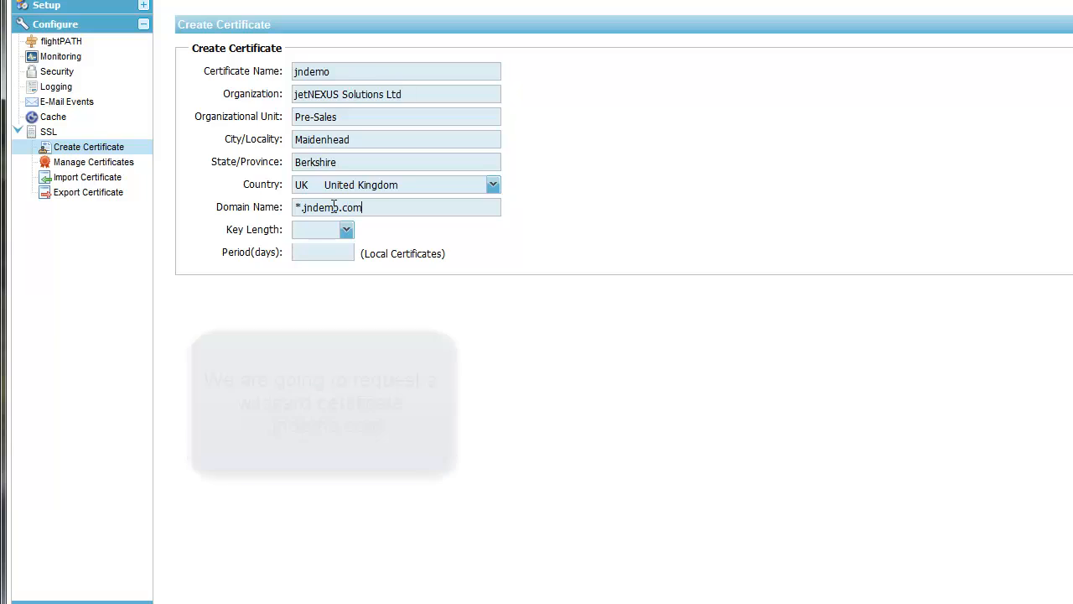
pyautogui.click(345, 229)
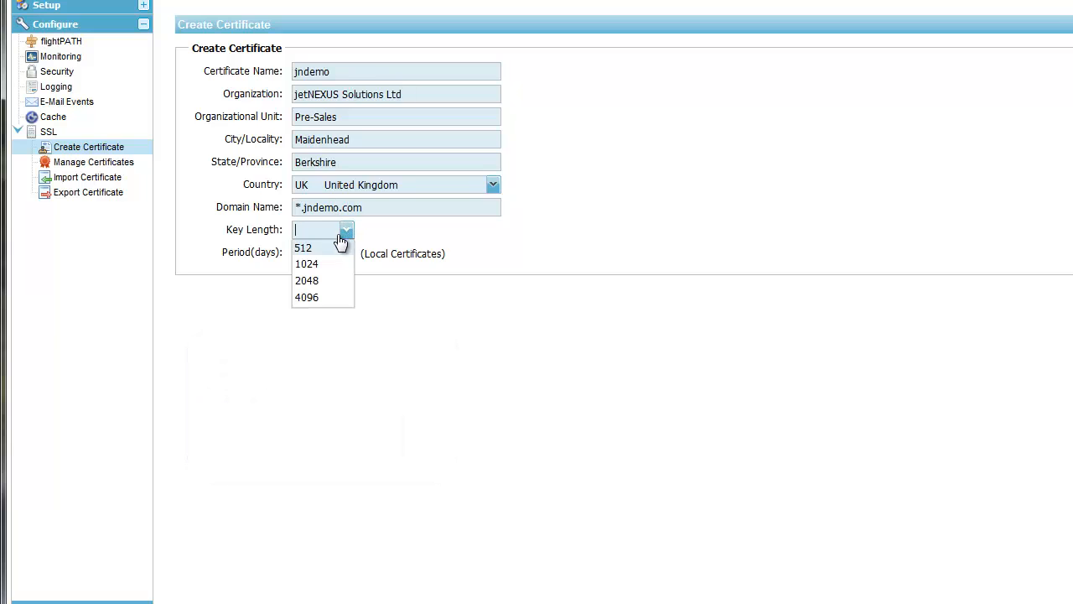
pyautogui.click(307, 280)
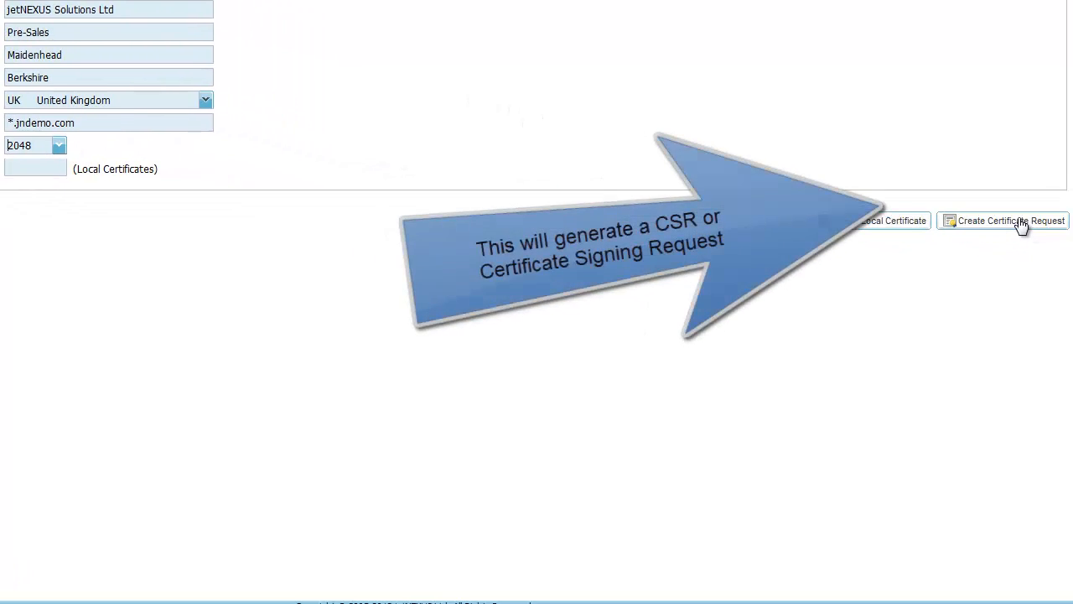
# Generate the jndemo signing request, copy the CSR text and close the request window
pyautogui.click(1010, 220)
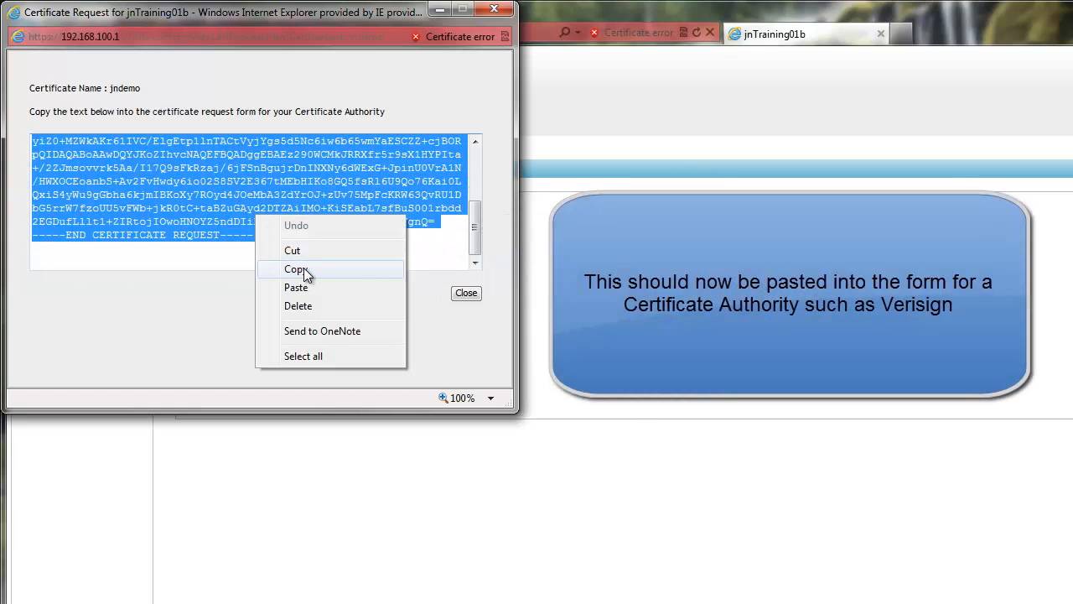
pyautogui.click(294, 269)
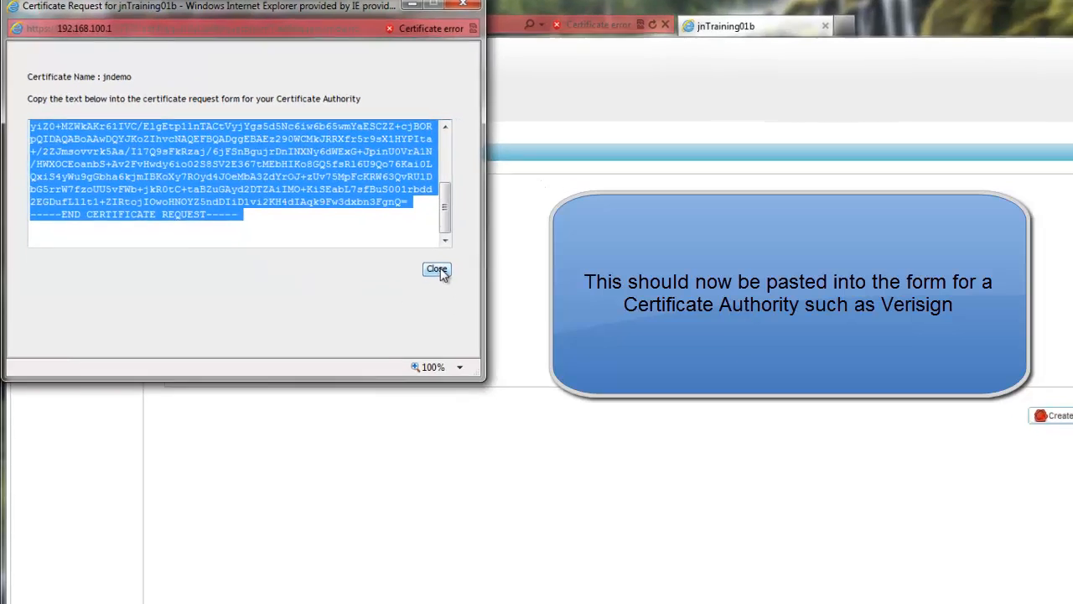
pyautogui.click(436, 269)
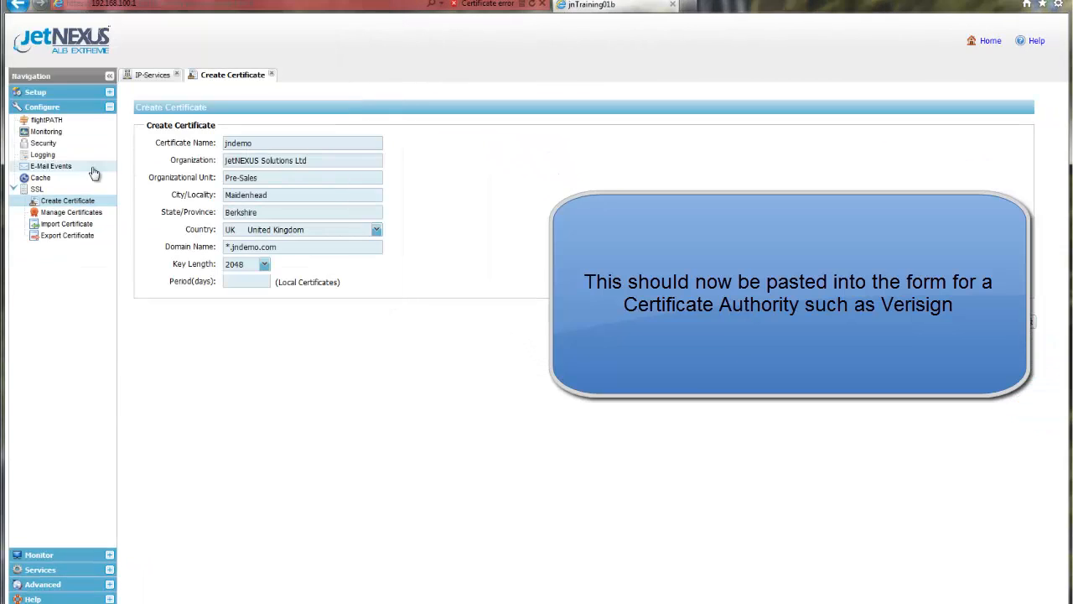
pyautogui.click(71, 212)
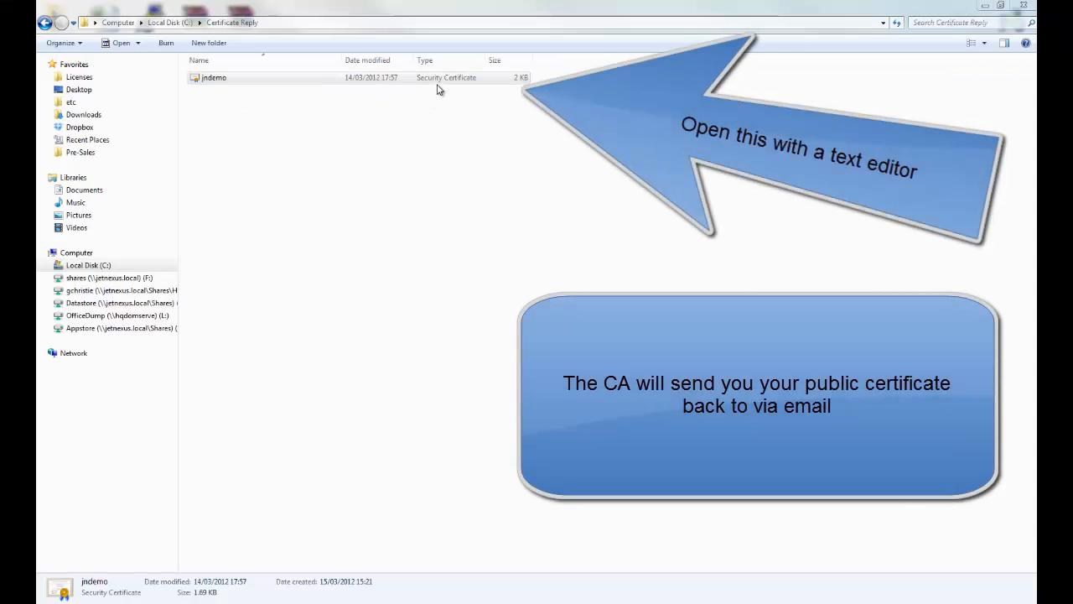
# Open jndemo from Certificate Reply with WordPad and copy all its text
pyautogui.rightClick(214, 77)
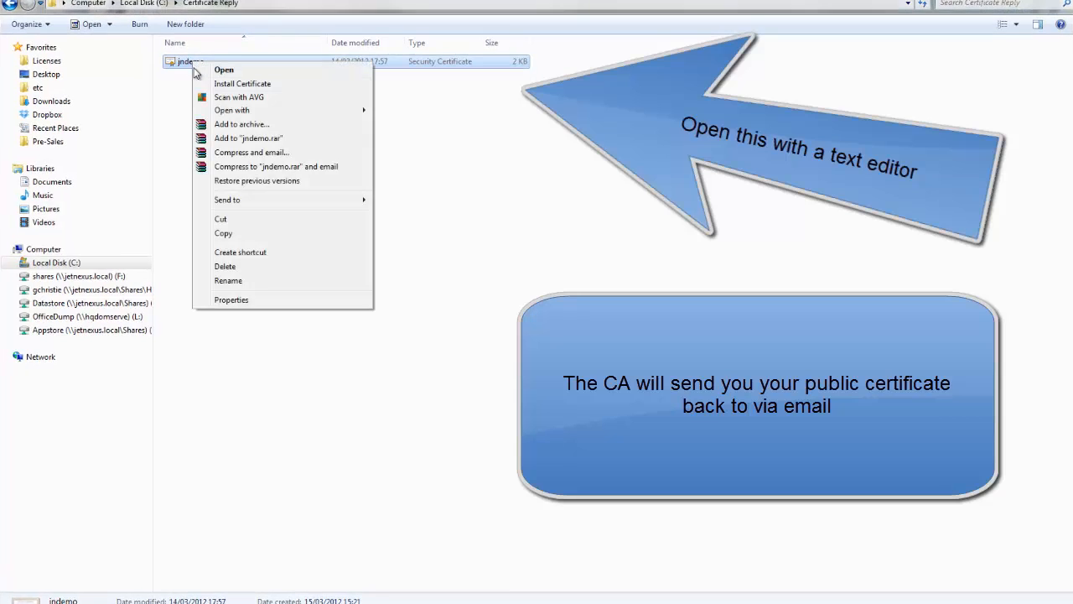
pyautogui.click(231, 110)
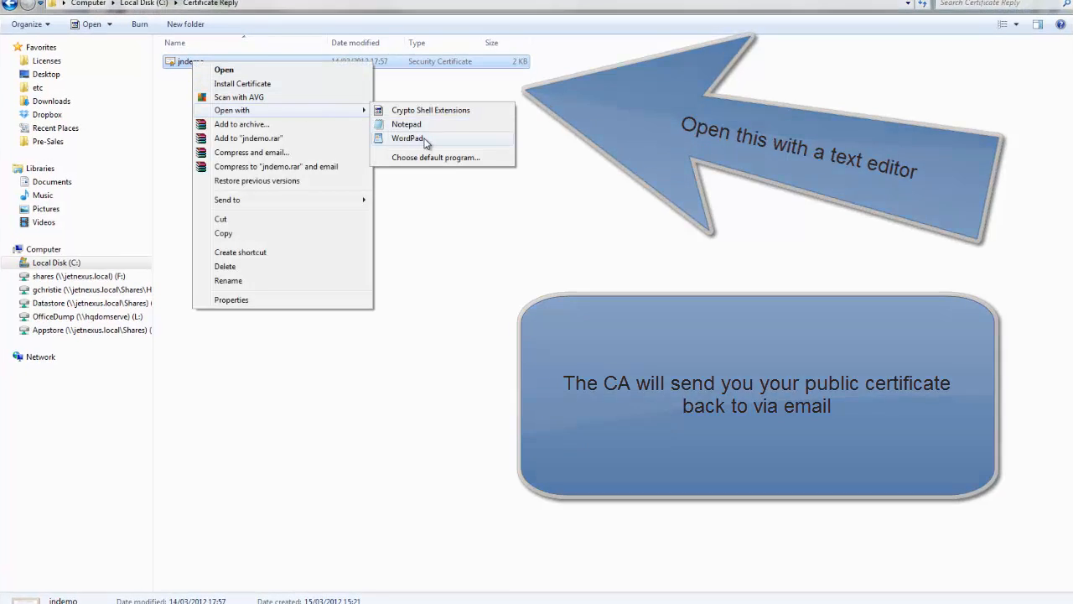
pyautogui.click(409, 138)
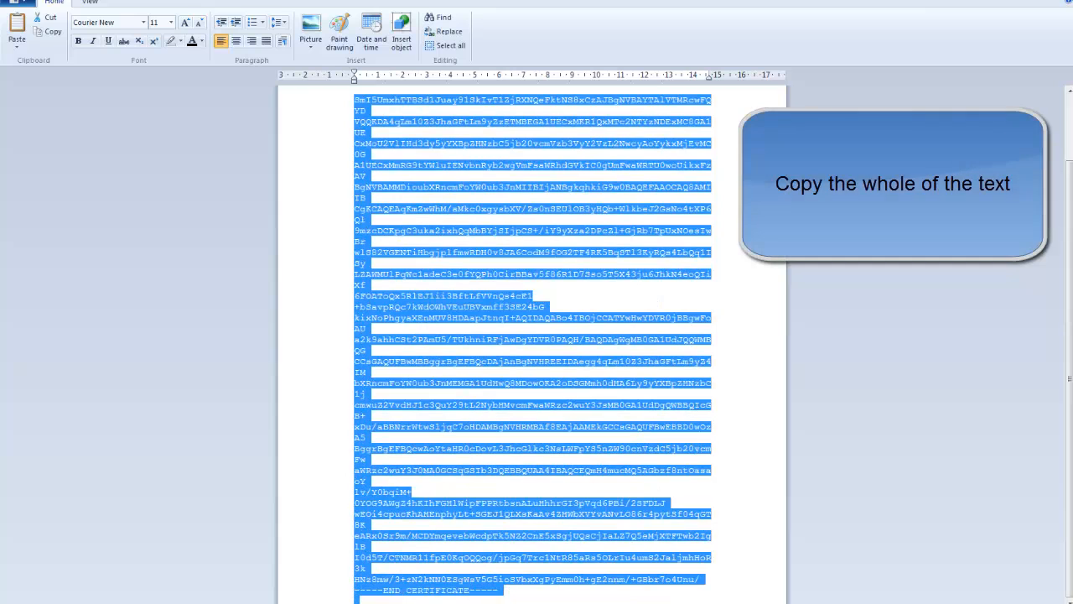
pyautogui.rightClick(497, 591)
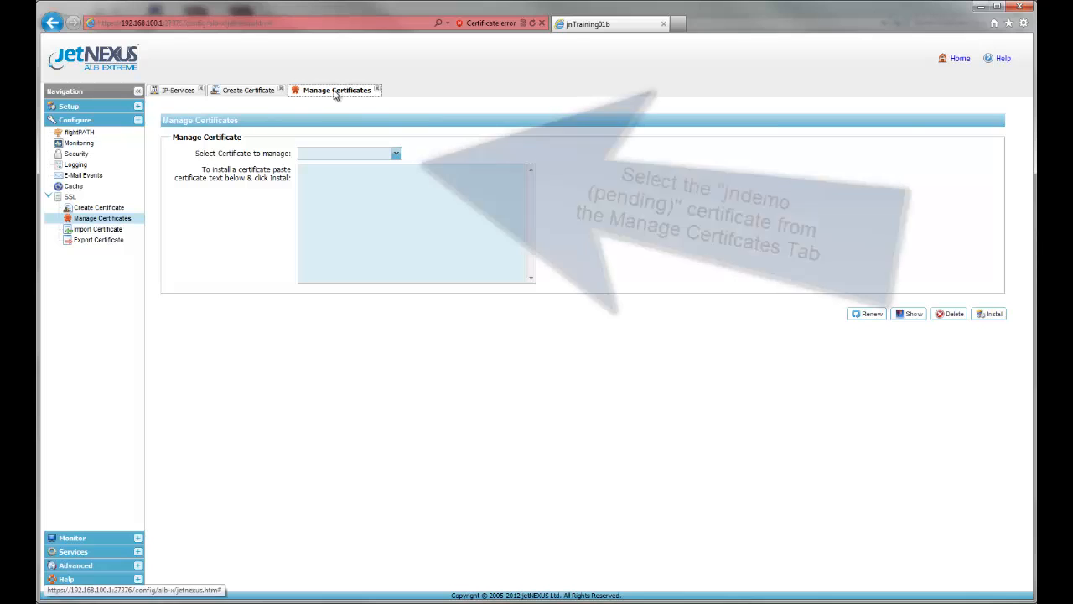
# Switch to the Manage Certificates tab under Configure > SSL
pyautogui.click(395, 154)
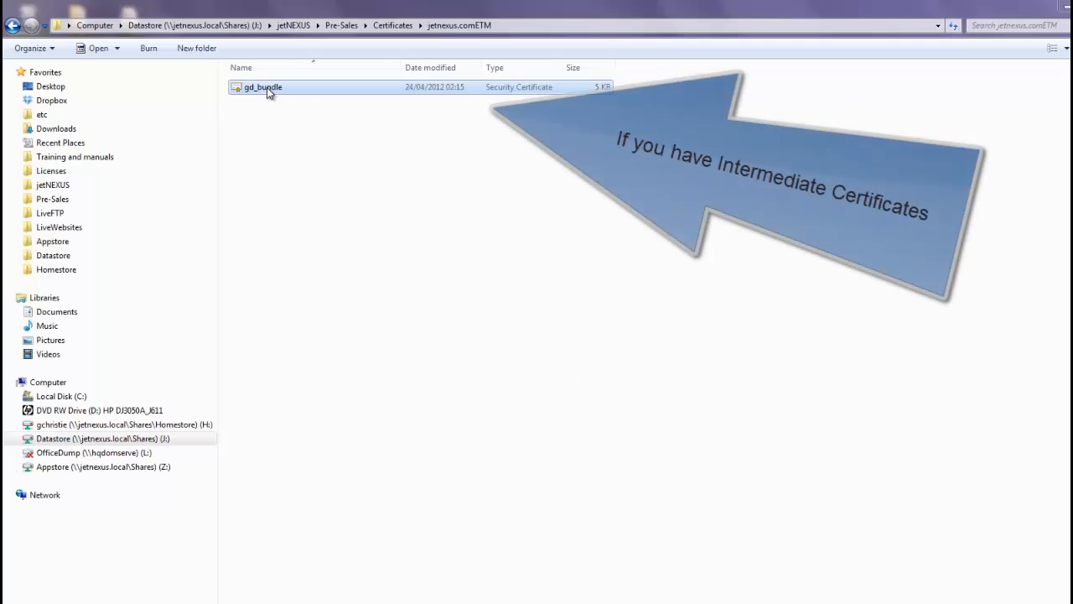
# Open gd_bundle from the jetnexus.comETM folder with TextPad
pyautogui.rightClick(263, 87)
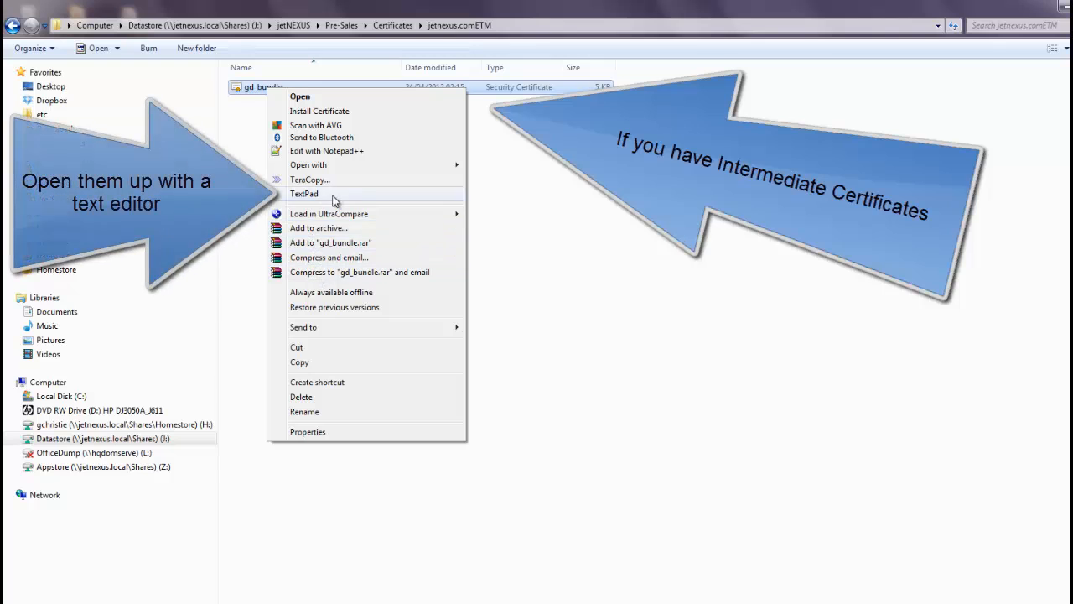
pyautogui.click(304, 194)
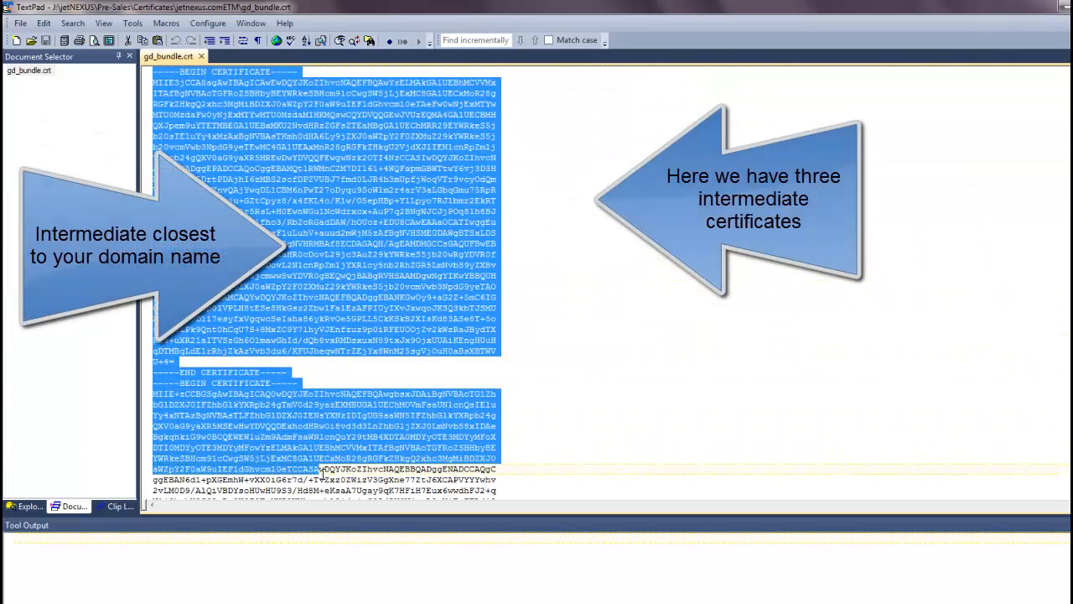
# Select all three intermediate certificates in gd_bundle.crt, check the end, and copy them
pyautogui.scroll(-3)
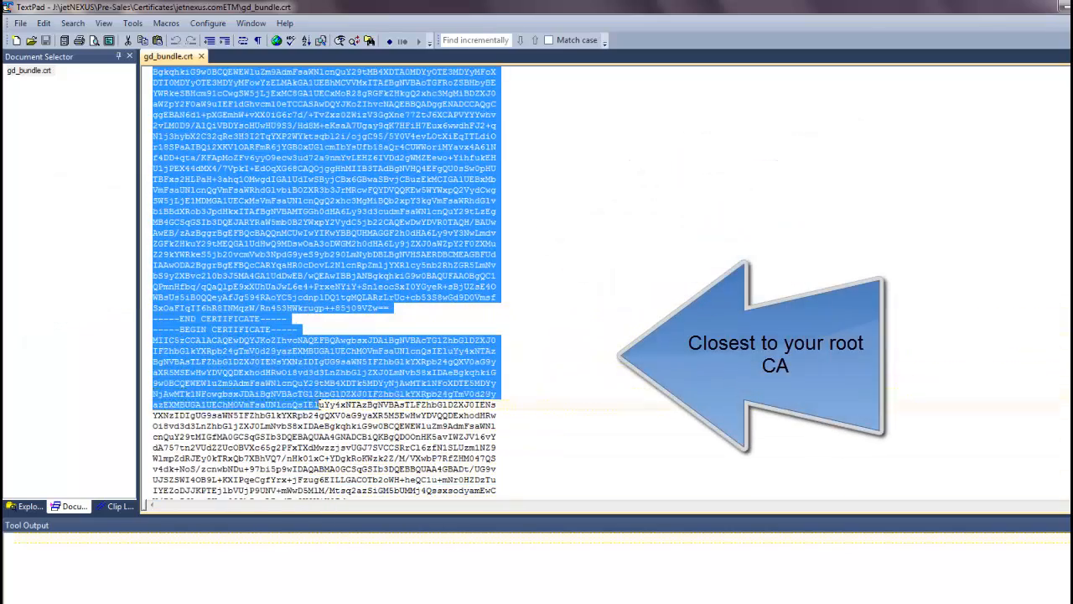
pyautogui.scroll(-3)
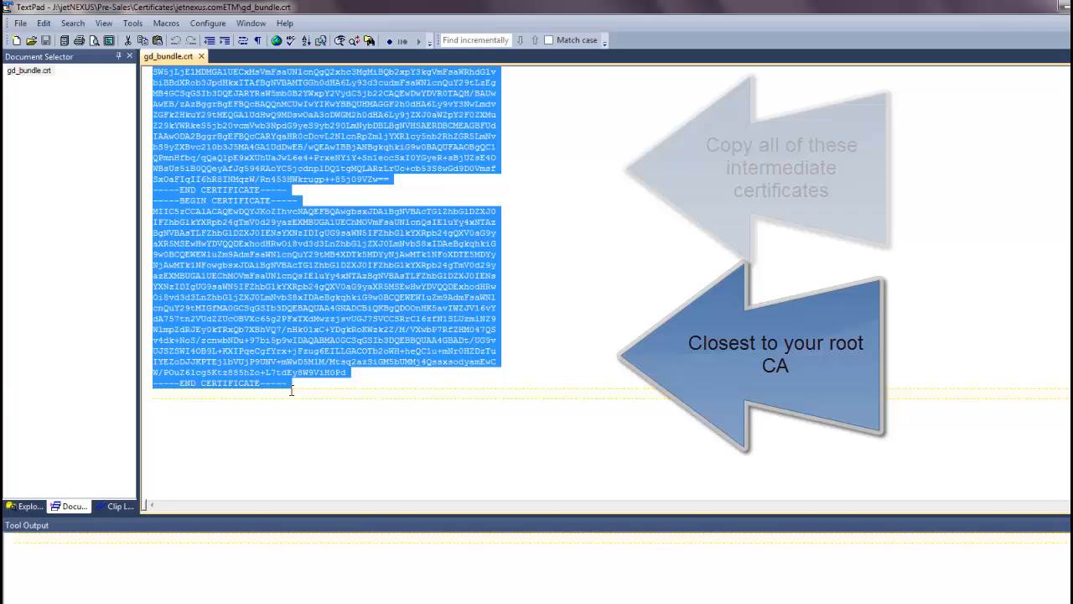
pyautogui.rightClick(293, 209)
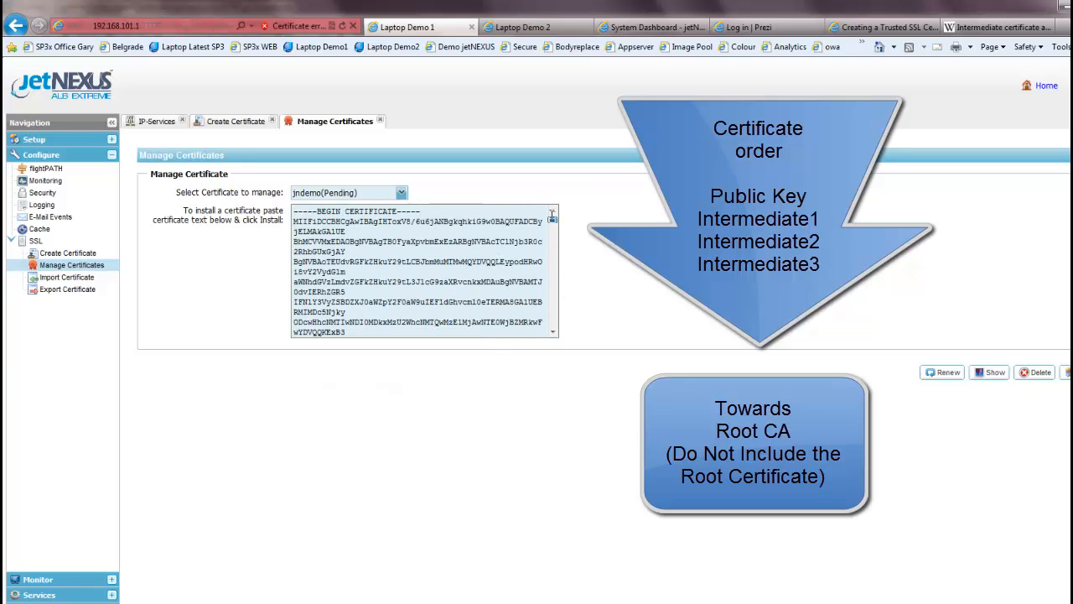
# Install the pasted public key and intermediates on jndemo (Pending), then return to IP-Services
pyautogui.scroll(-3)
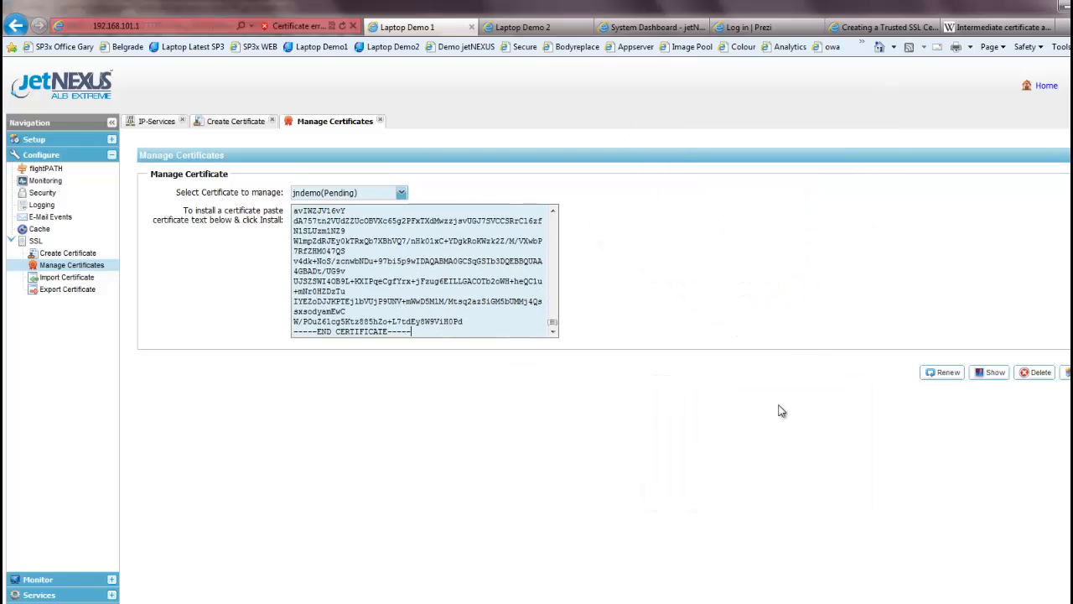
pyautogui.scroll(-3)
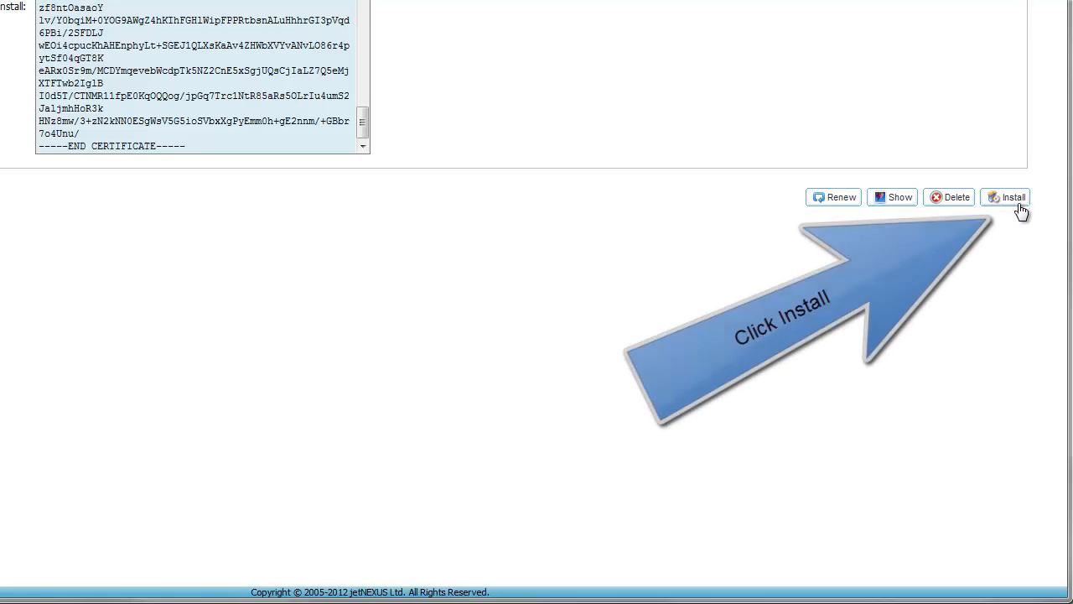
pyautogui.click(1009, 197)
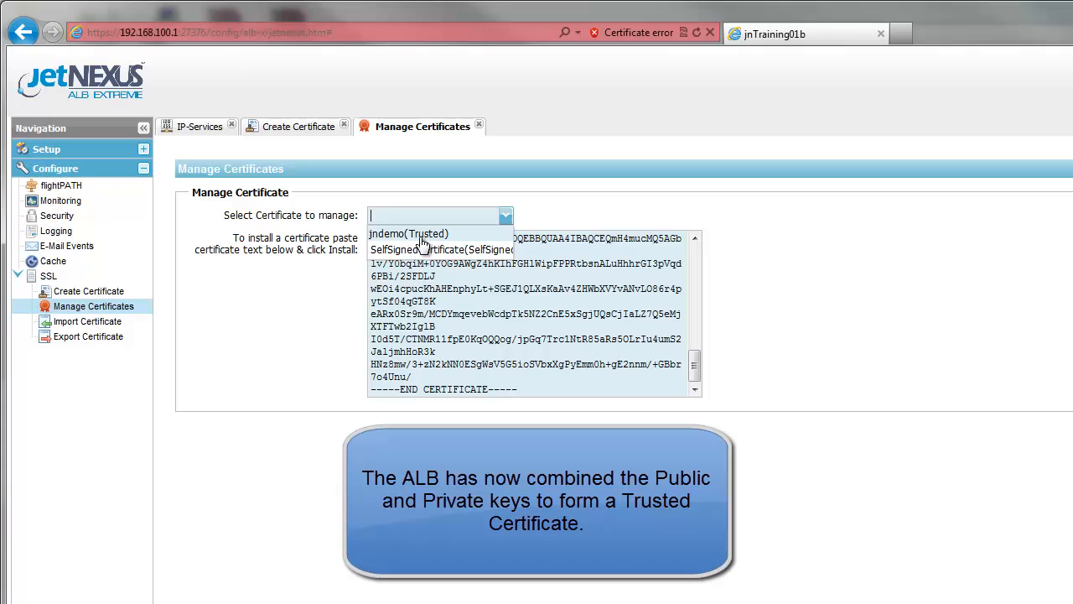
pyautogui.moveTo(431, 243)
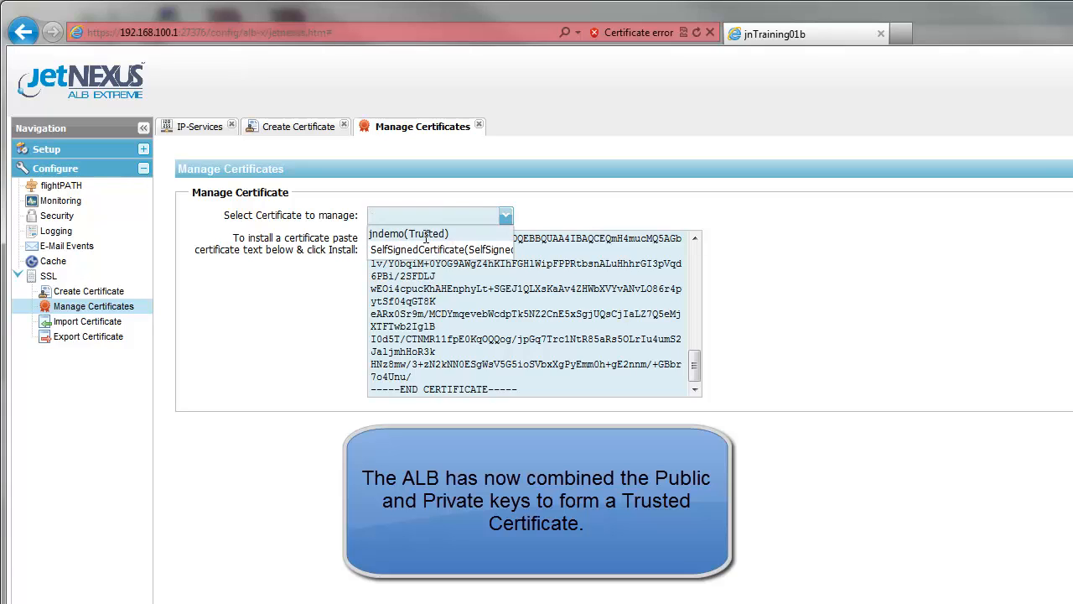
pyautogui.click(204, 125)
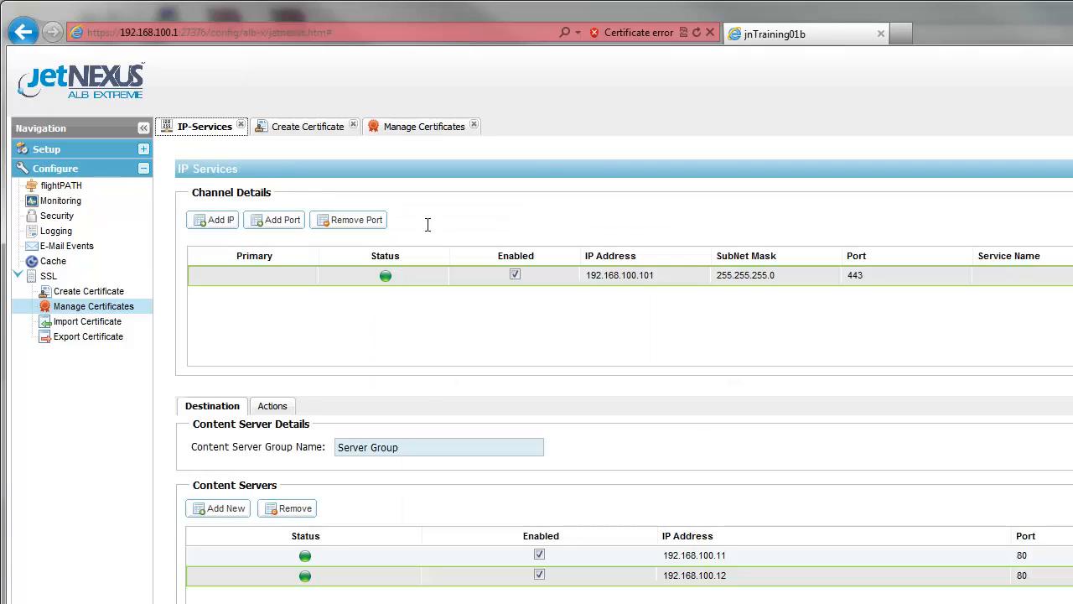